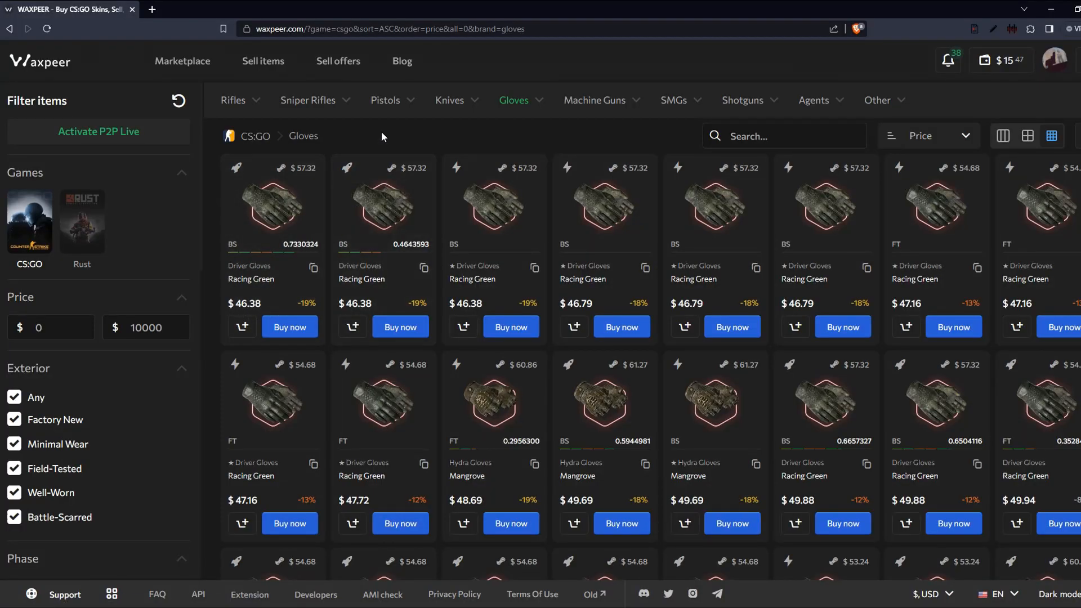
Filter Waxpeer glove listings to Field-Tested only, then open the Deposit payment methods.
left_click(159, 409)
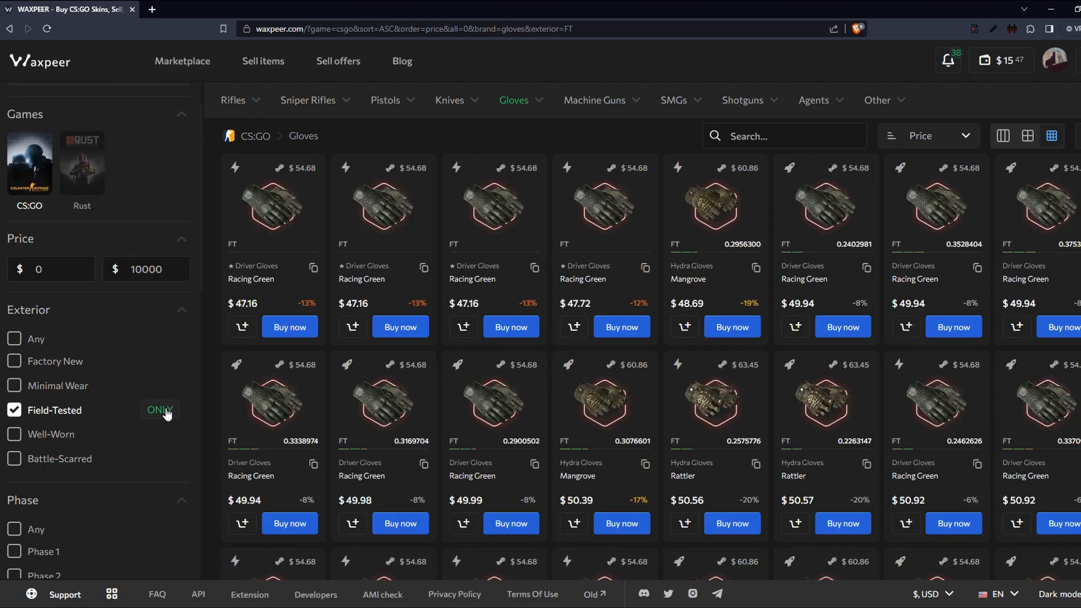
scroll("down", 3)
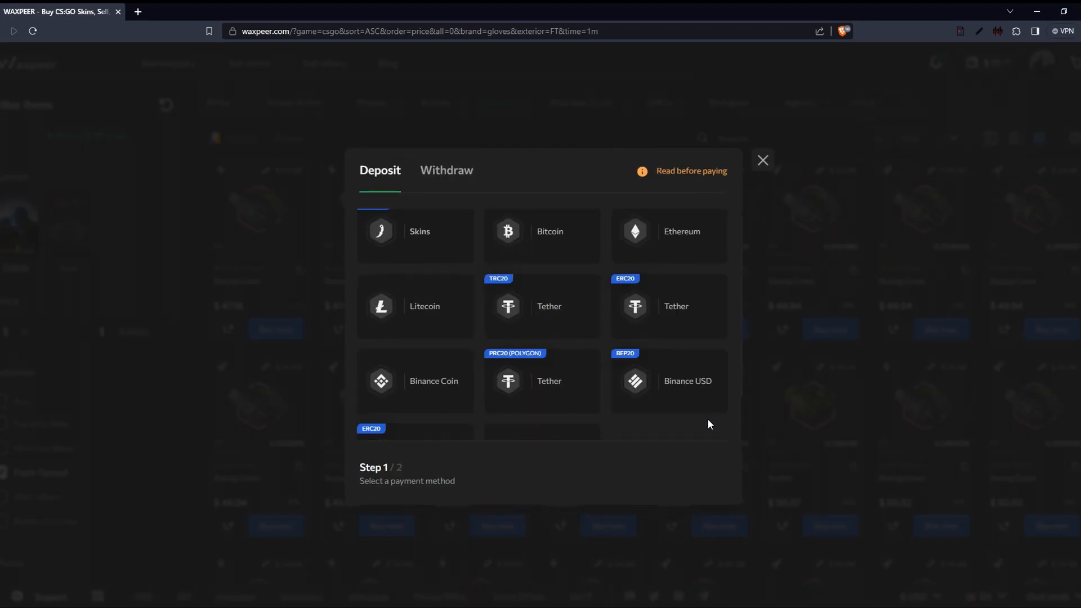
left_click(446, 170)
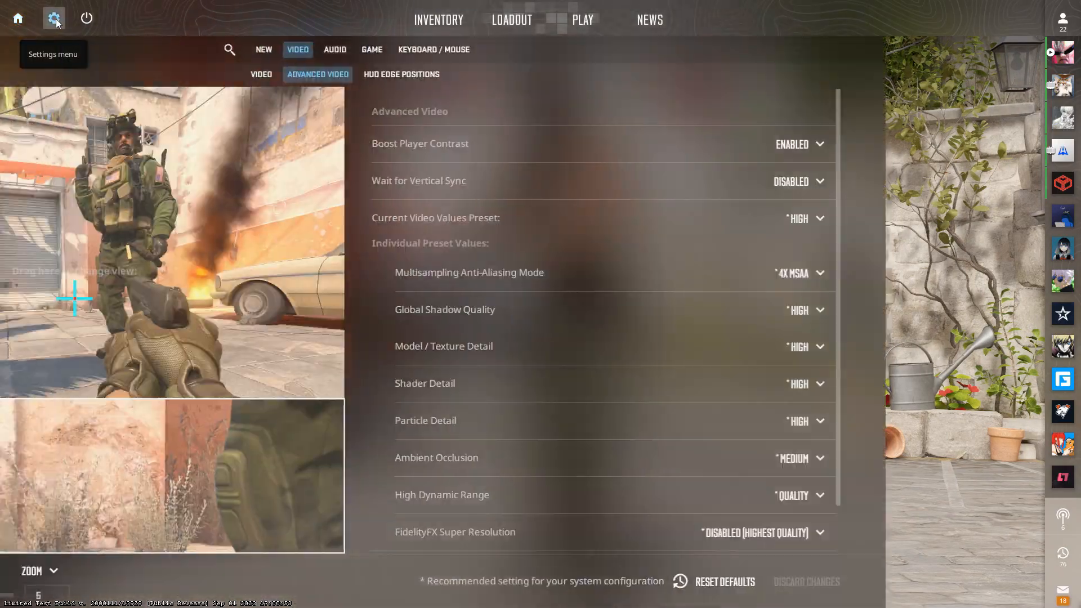
Set Boost Player Contrast to Disabled and Multisampling Anti-Aliasing Mode to CMAA2.
left_click(992, 143)
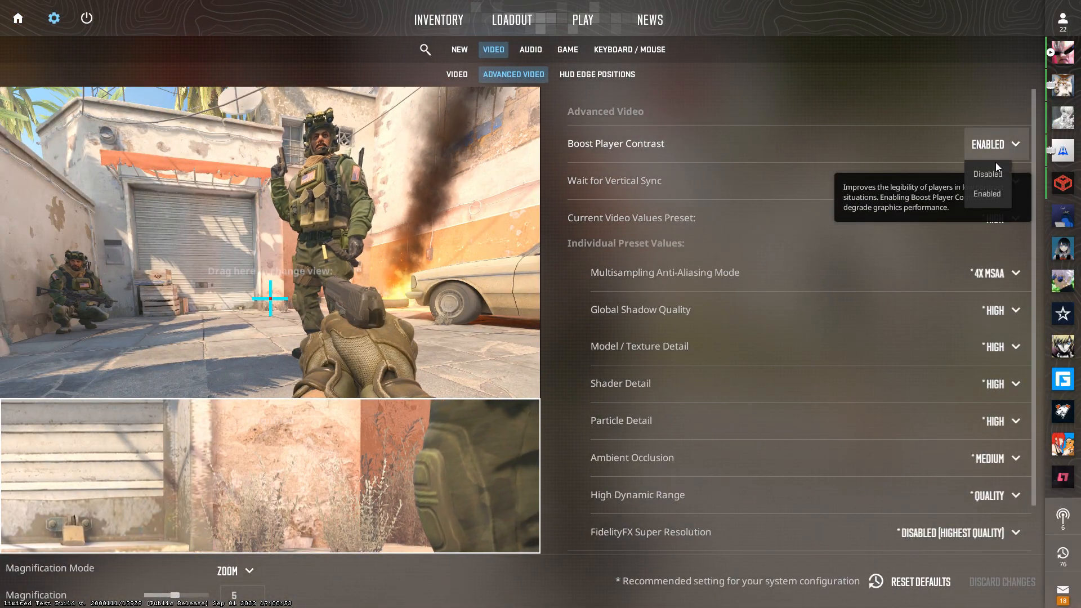
left_click(986, 174)
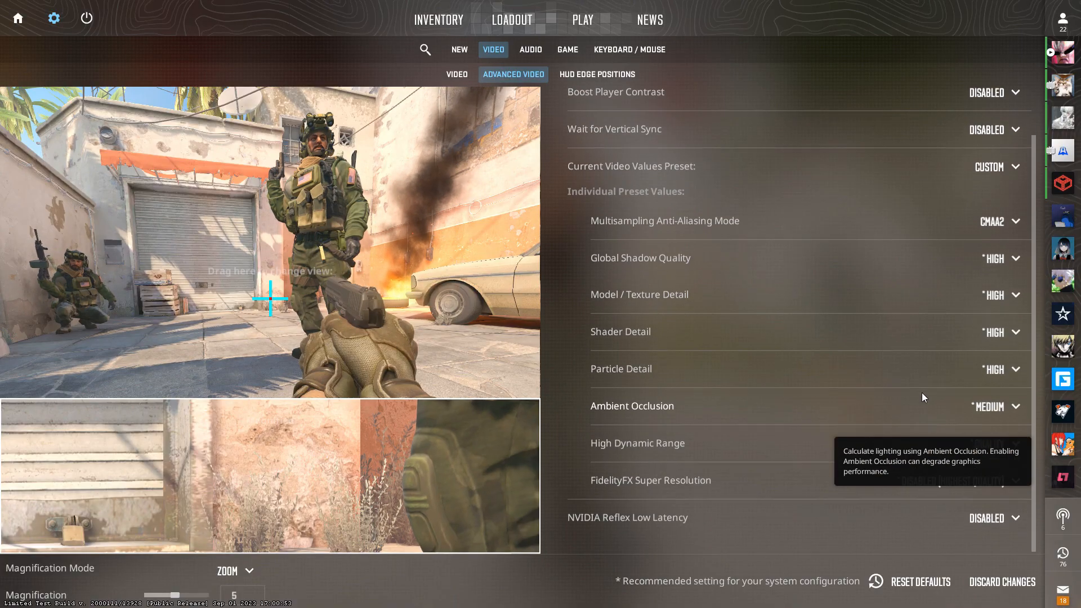
left_click(991, 518)
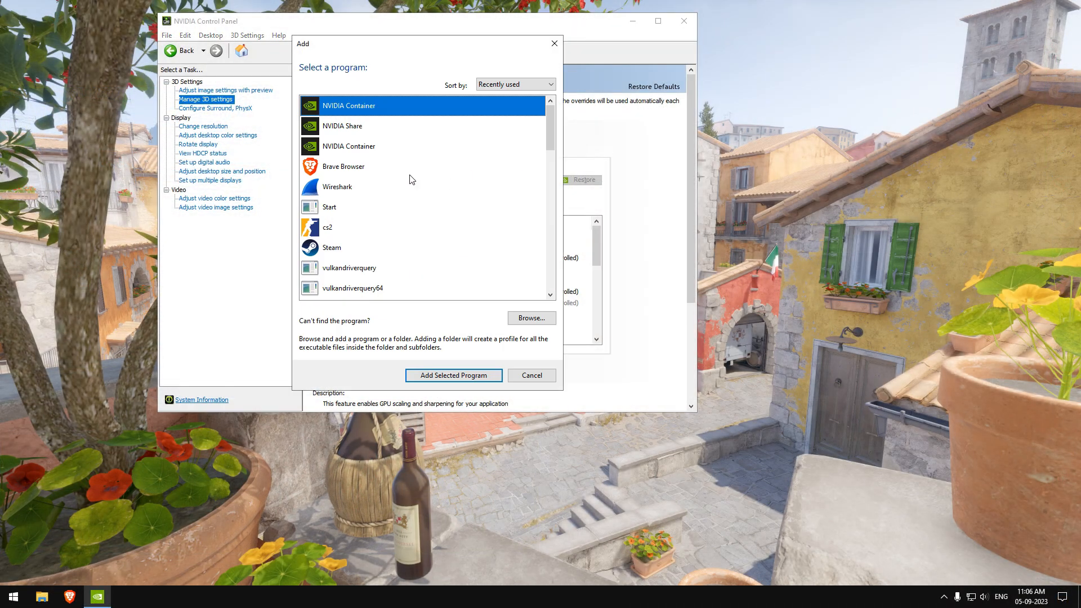
Add cs2 as a customized program in Manage 3D Settings with Low Latency Mode On.
left_click(453, 375)
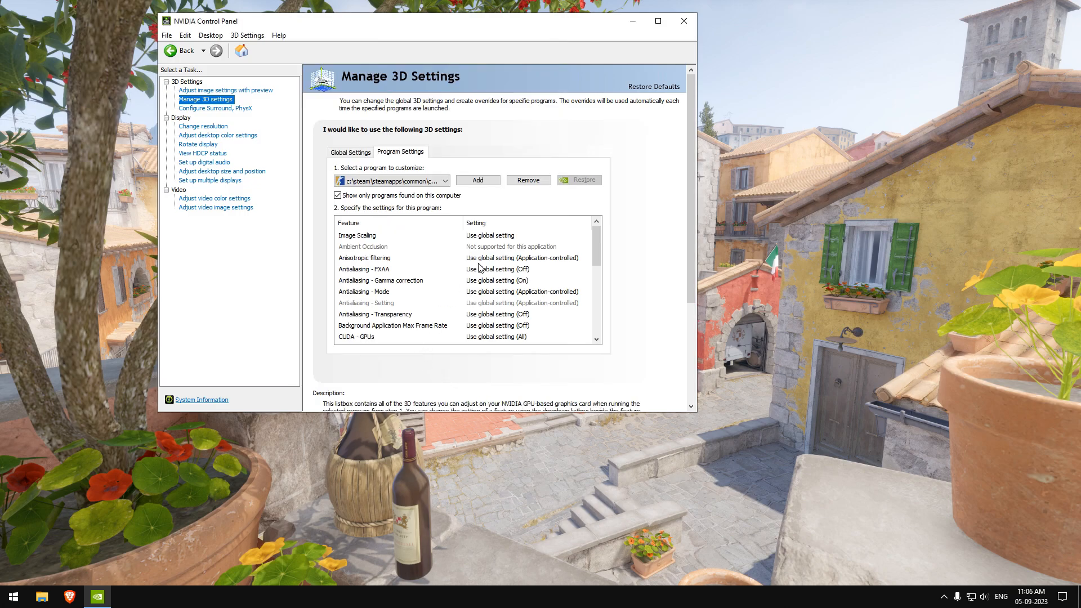
scroll("down", 3)
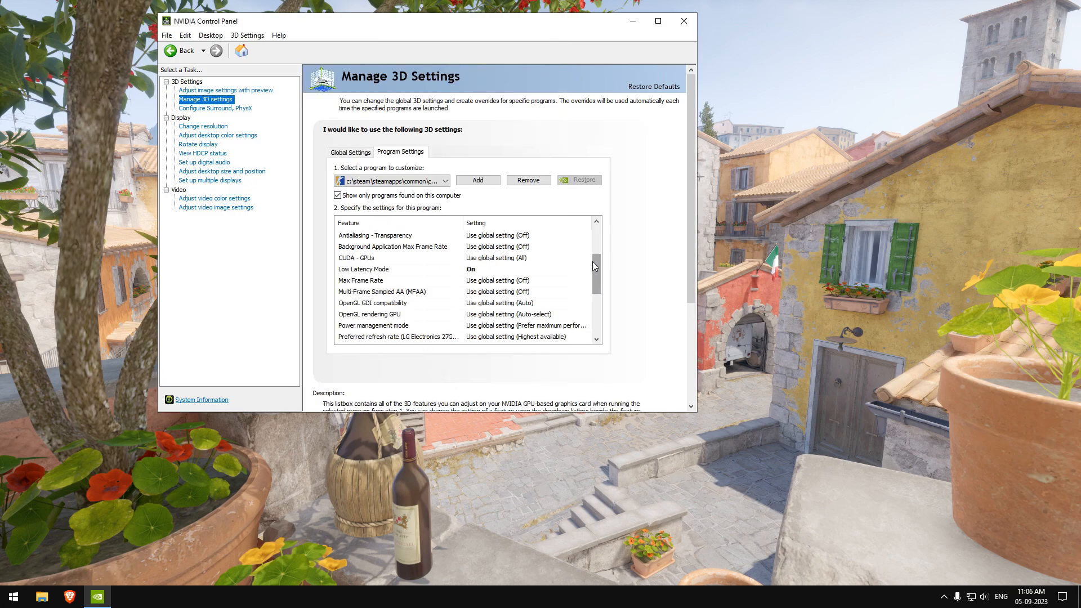
left_click(586, 269)
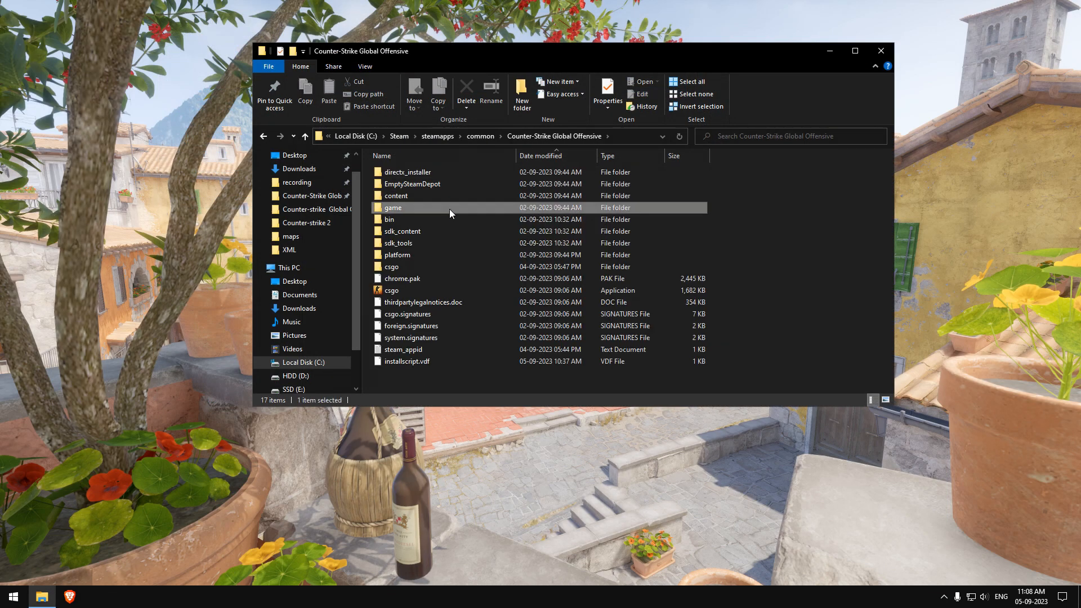
double_click(389, 219)
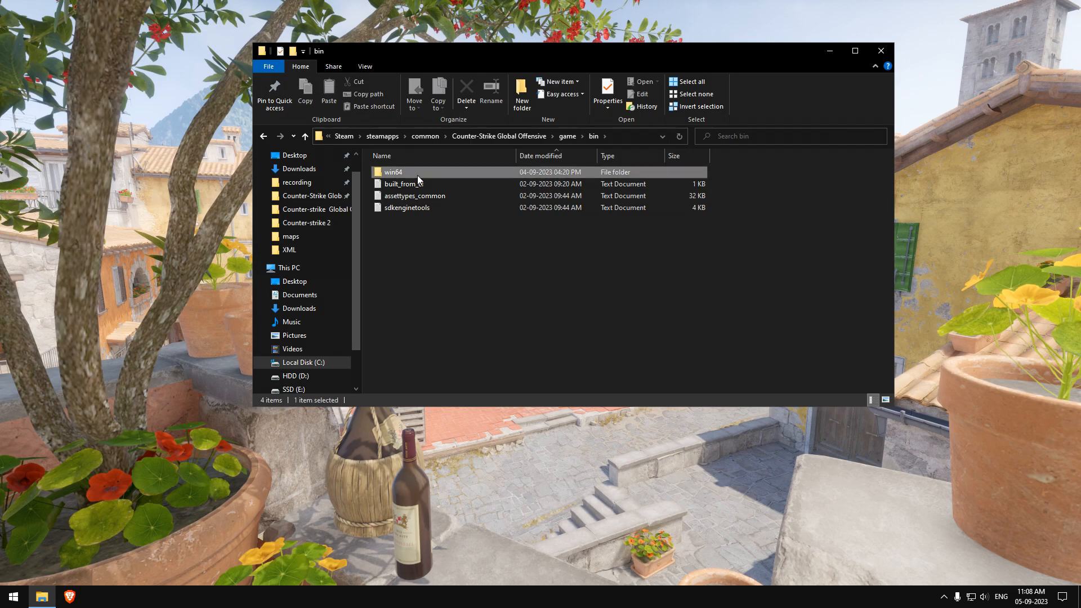
double_click(393, 172)
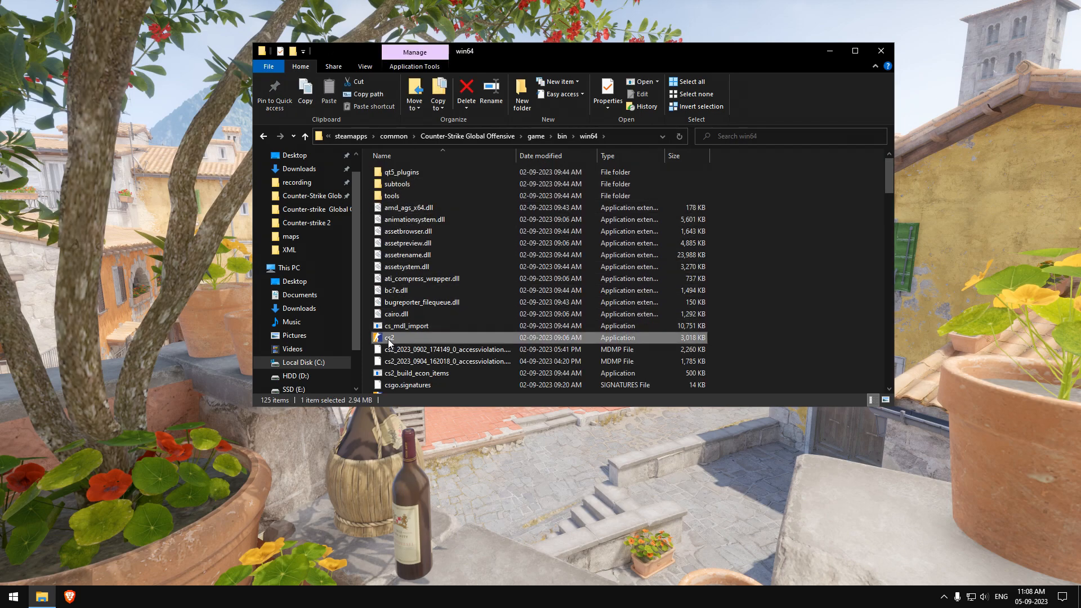
left_click(607, 93)
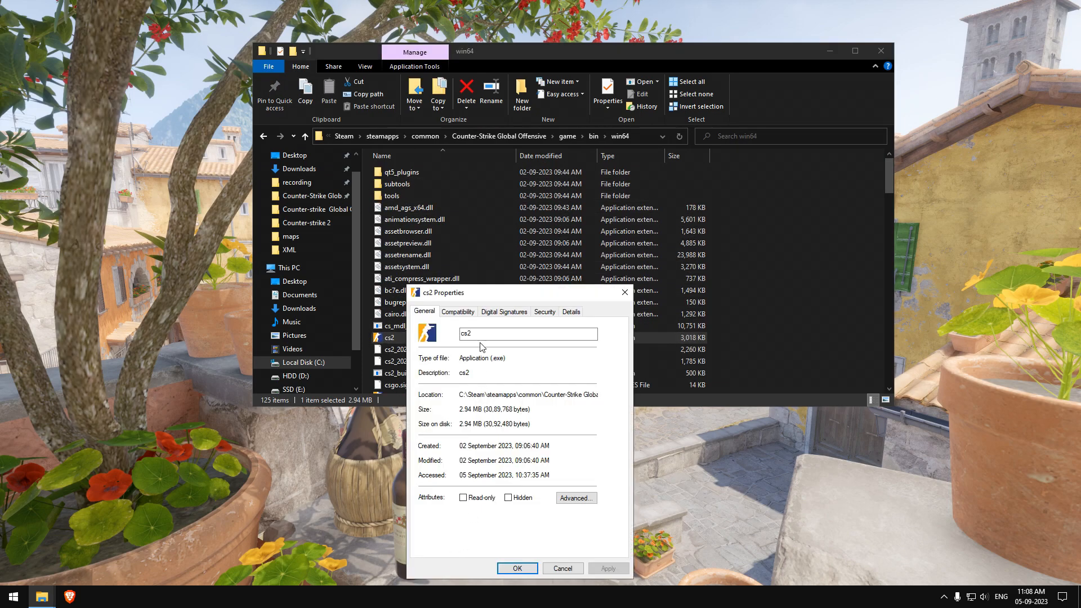
left_click(457, 311)
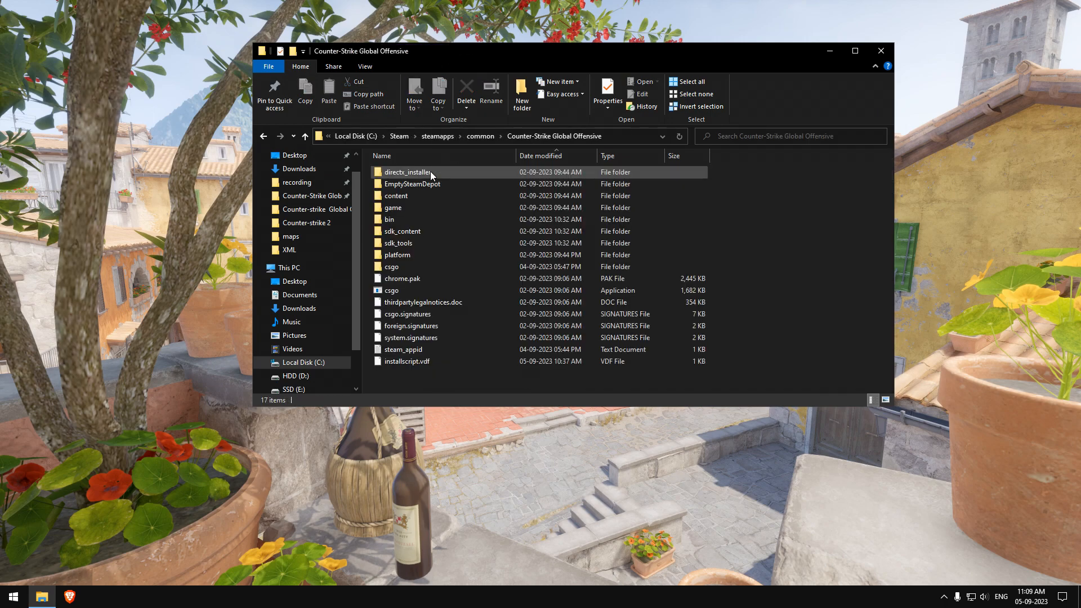
Open game\csgo\cfg\autoexec.cfg in Notepad++ and place the cursor at the cl_interp line's end.
double_click(393, 207)
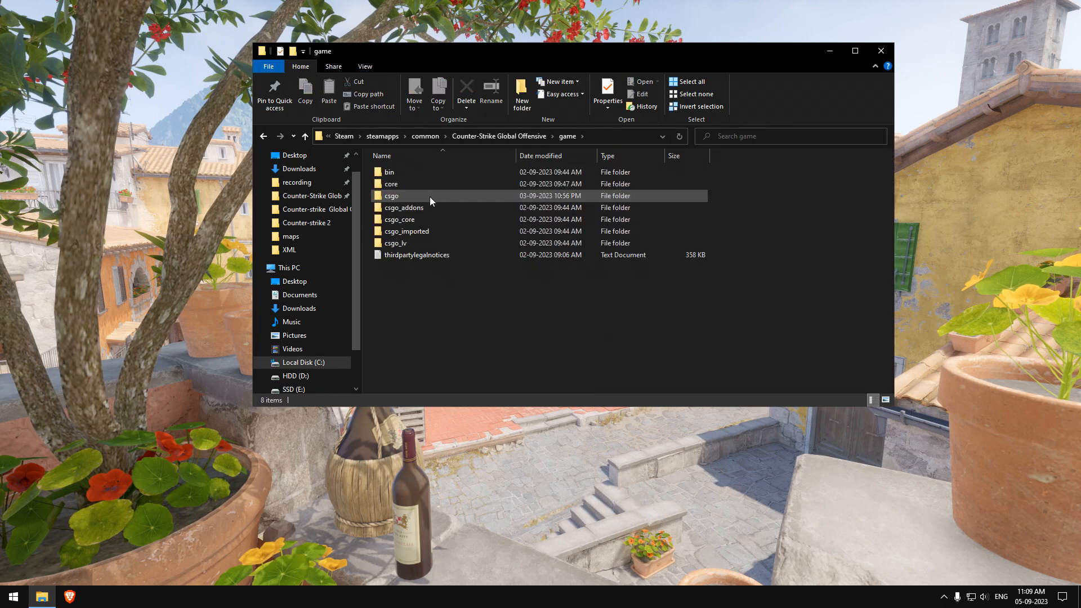
double_click(392, 196)
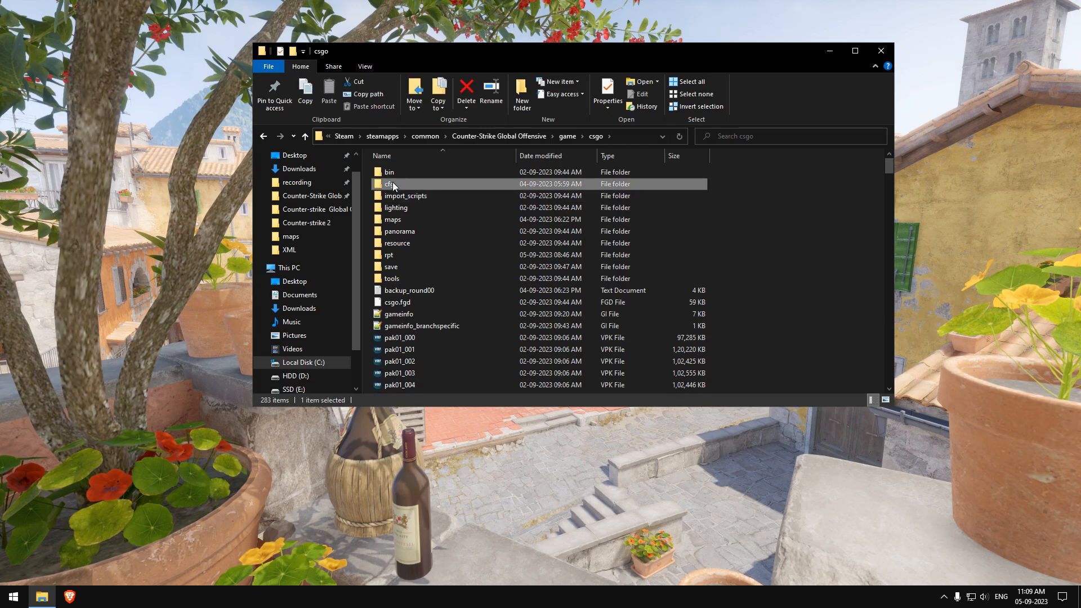
right_click(397, 171)
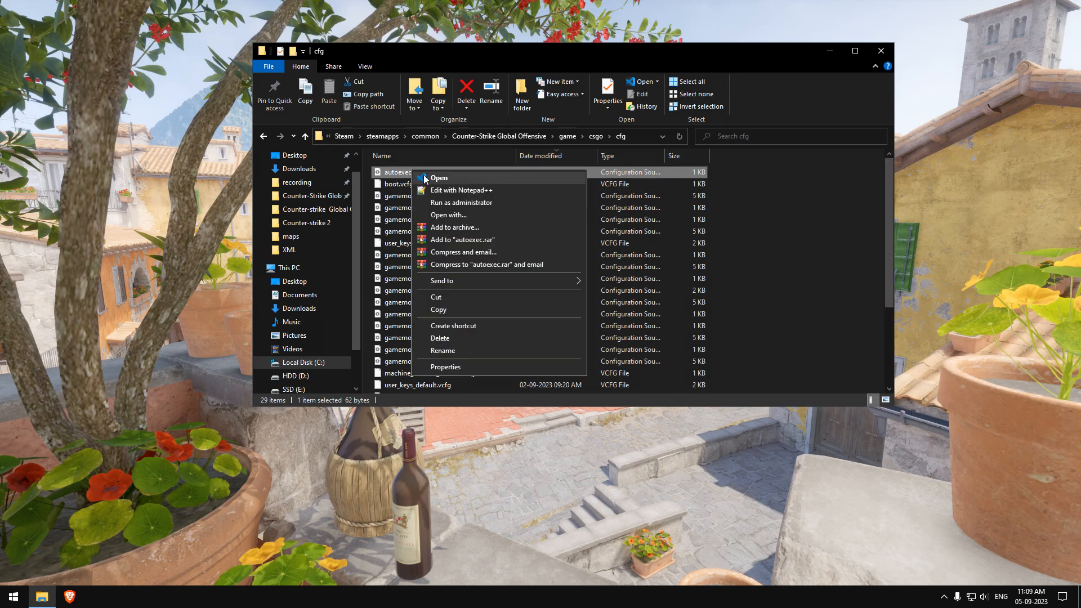
left_click(461, 189)
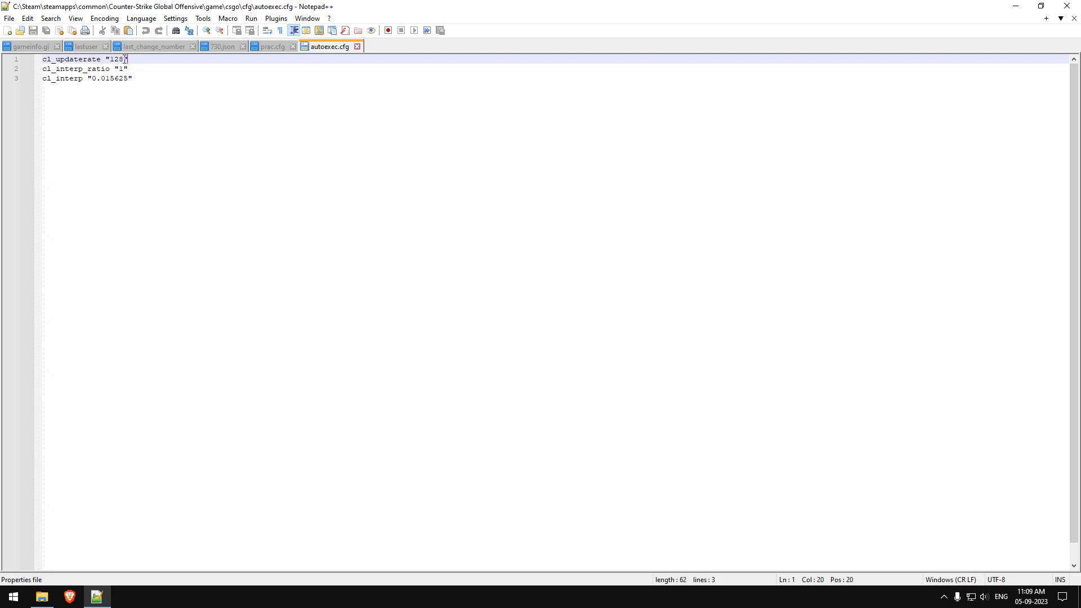
left_click(131, 78)
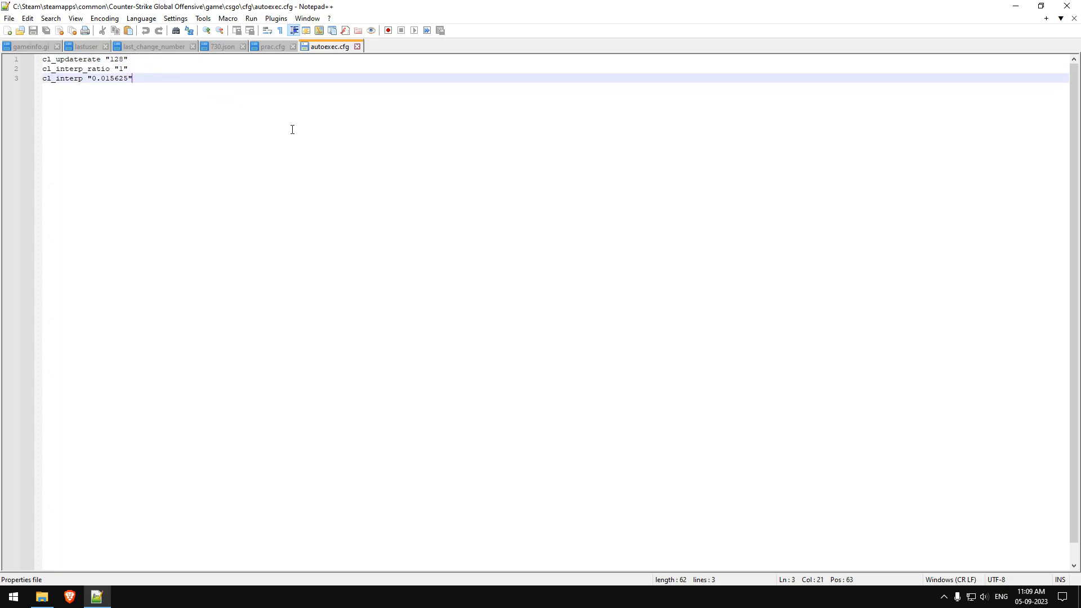